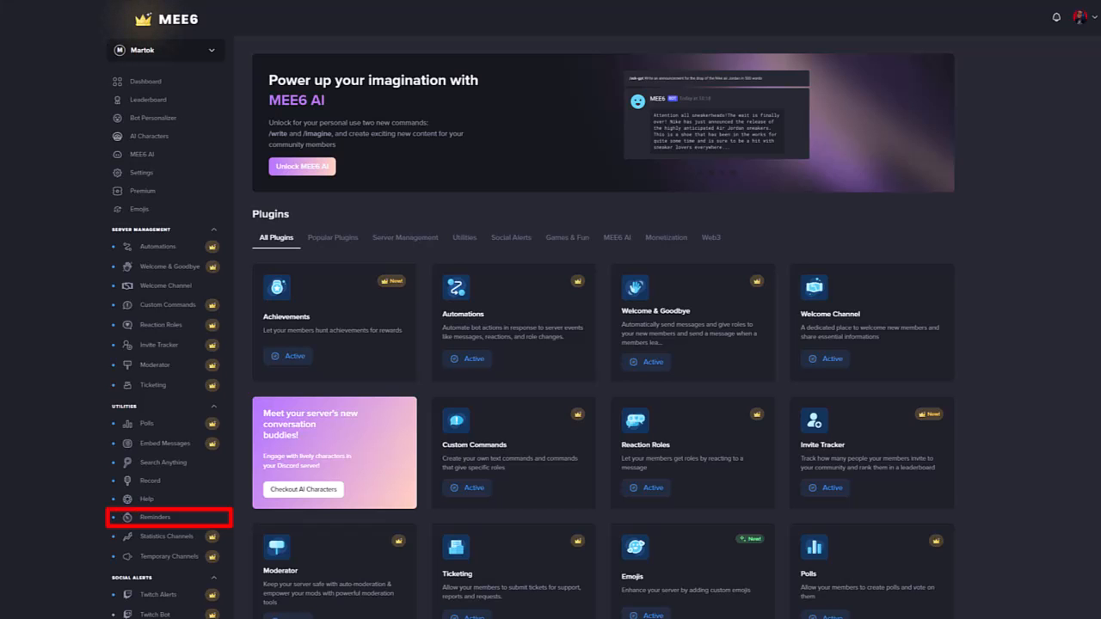
Open the Reminders plugin under Utilities and create a new reminder.
click(155, 517)
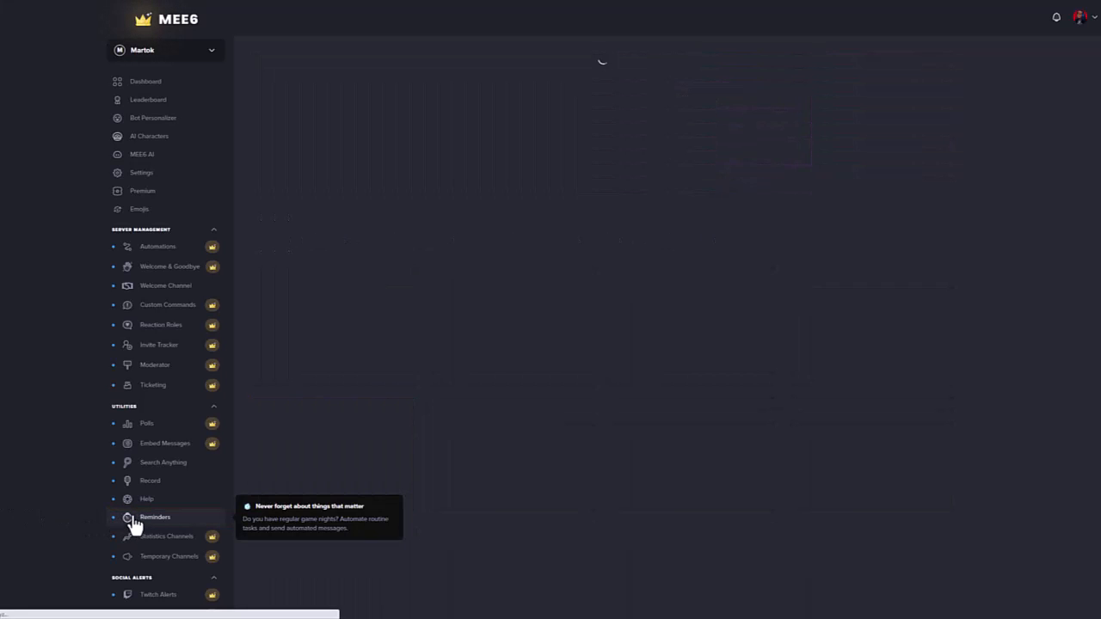
click(155, 518)
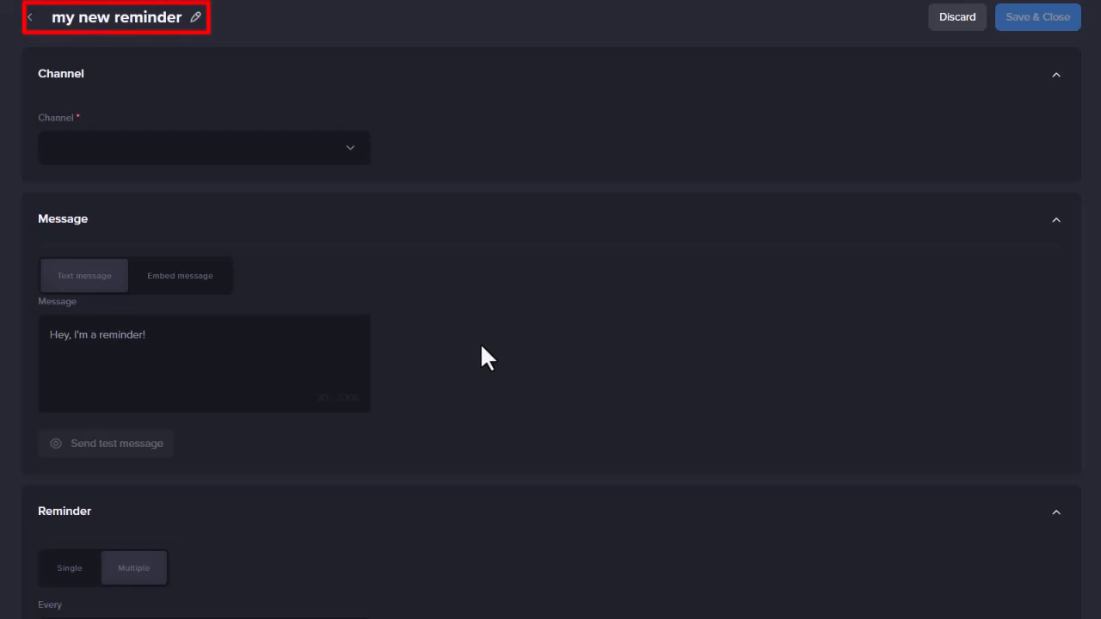
Rename the reminder 'Giveaway Reminder' and choose the giveaways channel as its destination.
triple_click(117, 17)
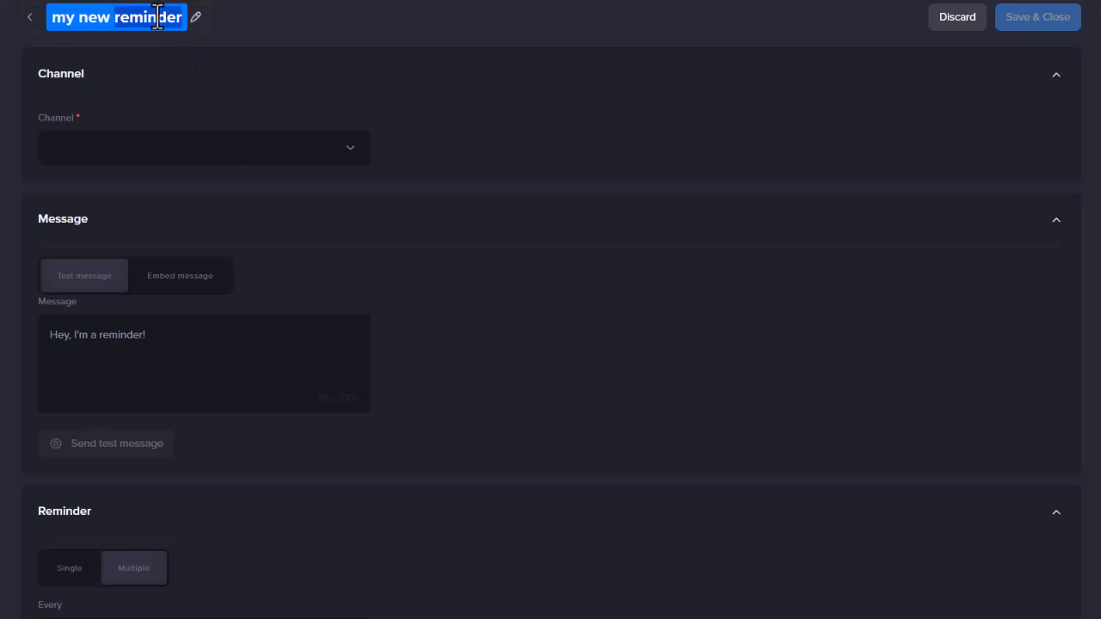
text(Giveaway Reminder)
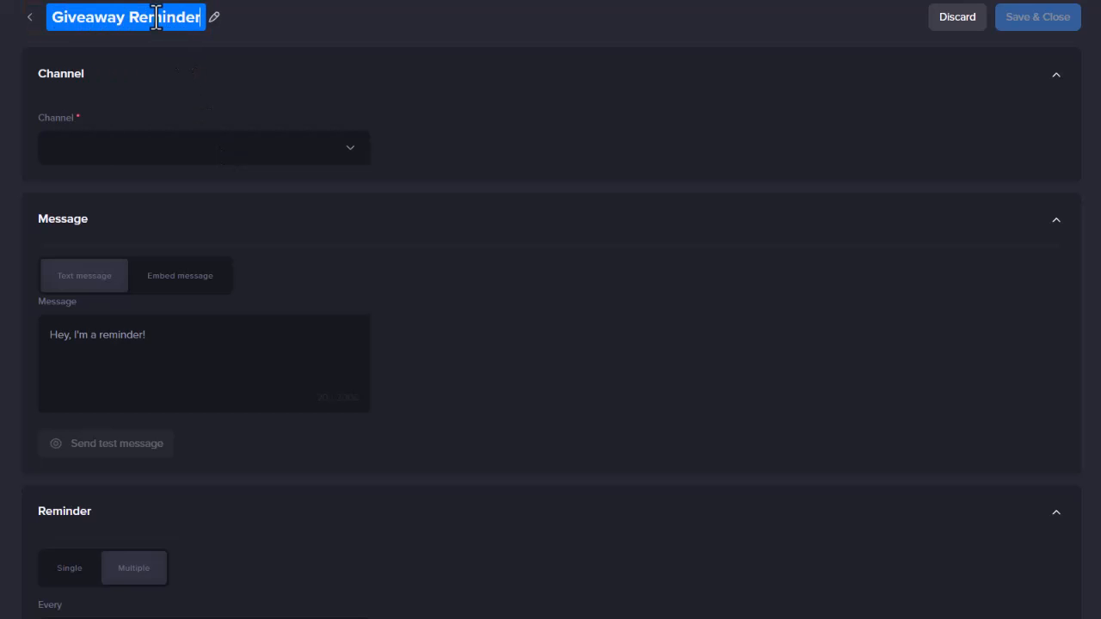
click(203, 147)
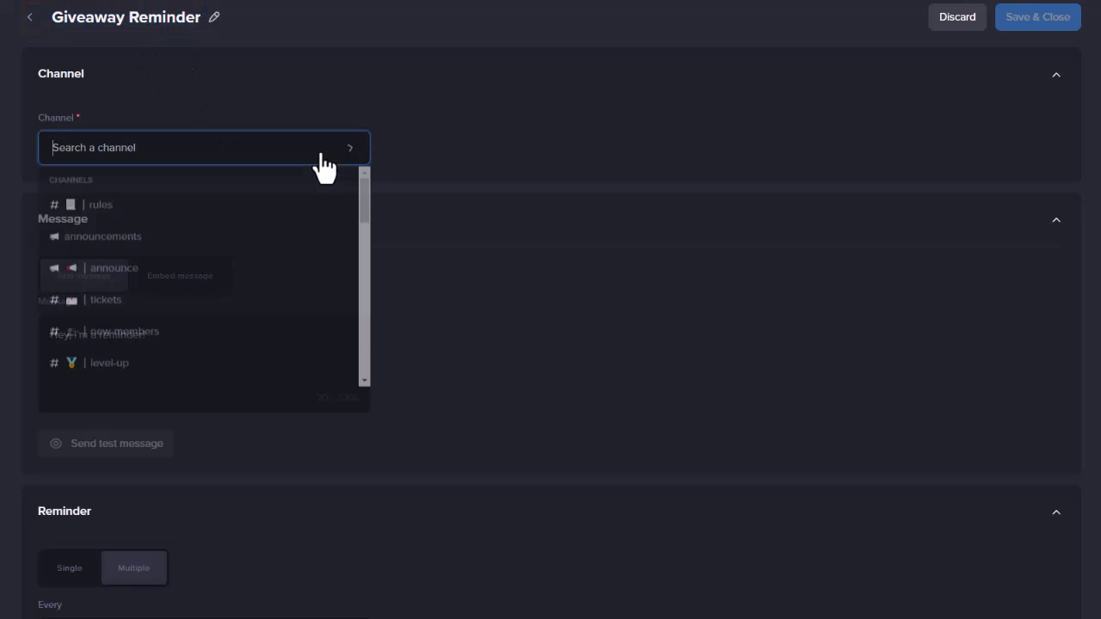
text(gi)
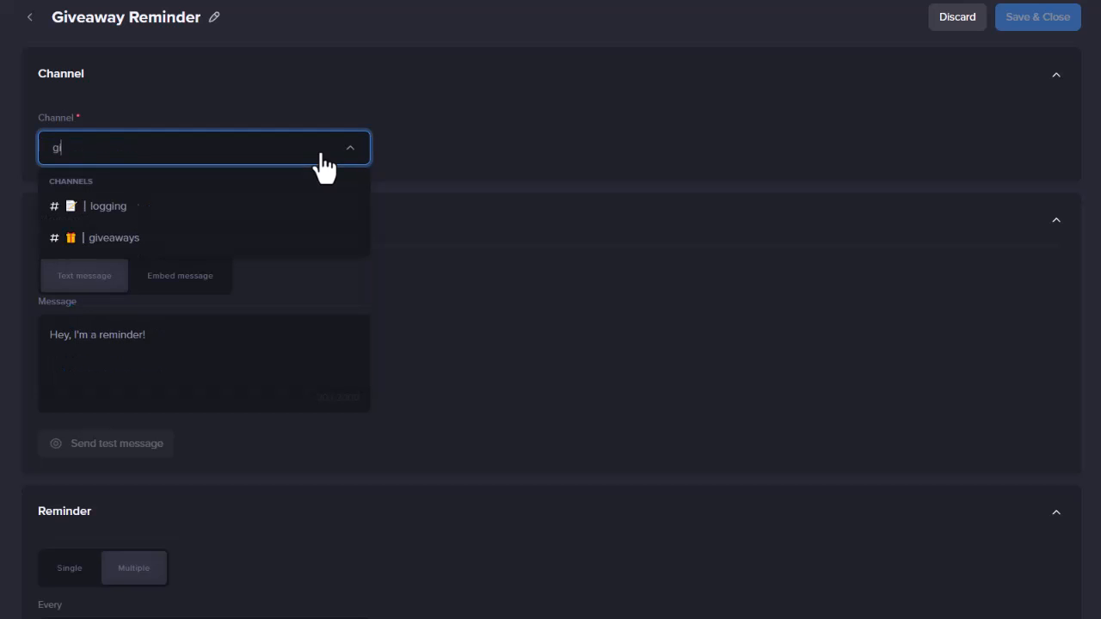
click(113, 237)
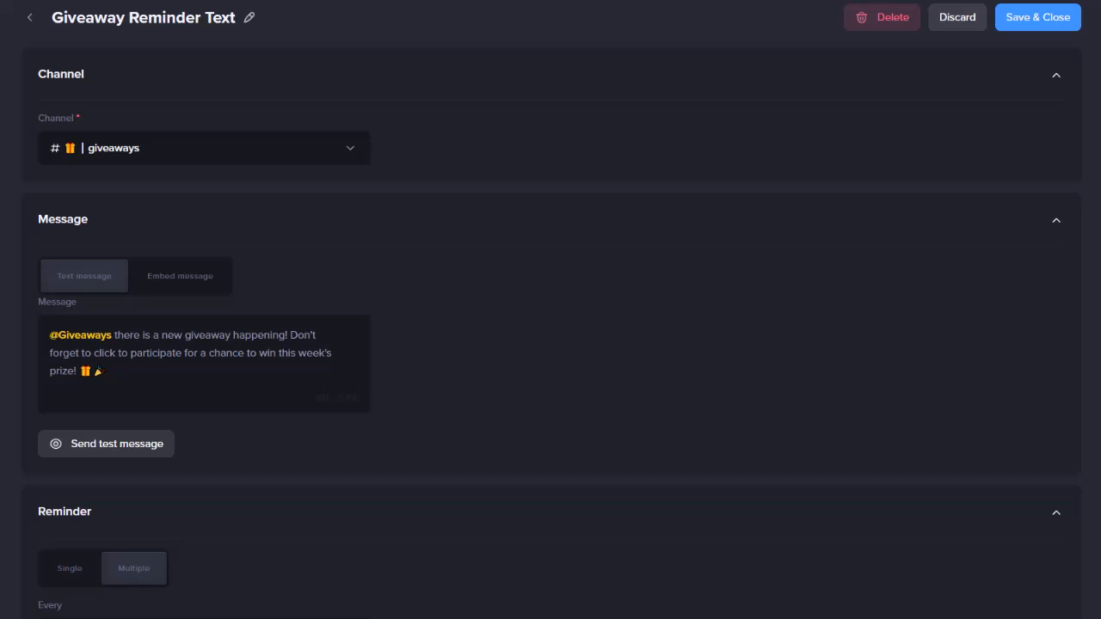
Switch the reminder's message type to an embed message.
click(179, 276)
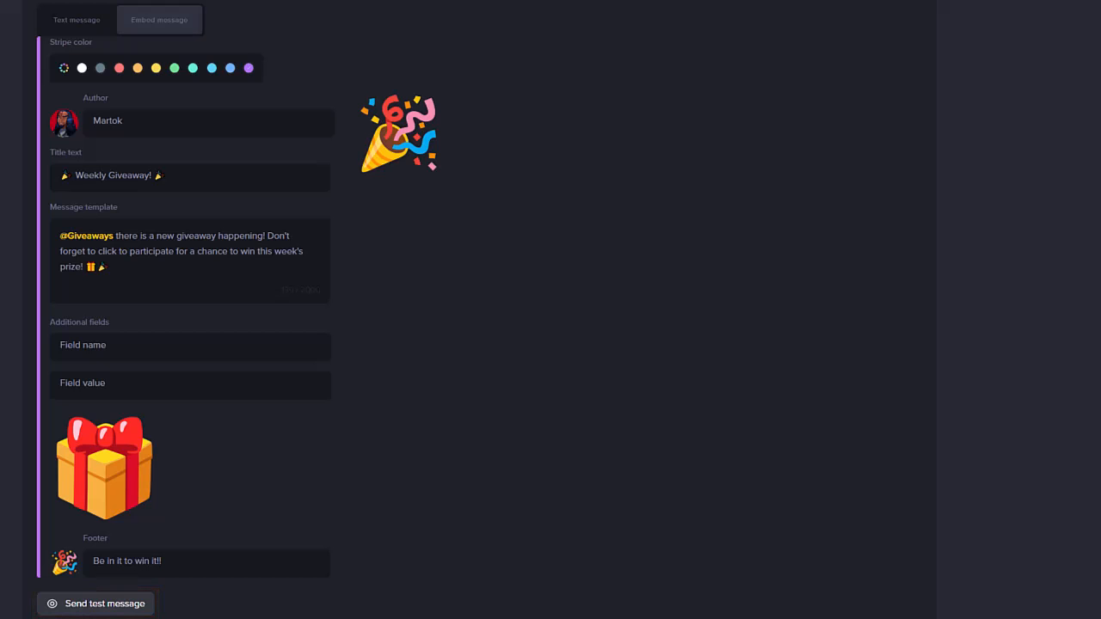
Set the reminder schedule to a single send time of 20:00.
scroll(down, 3)
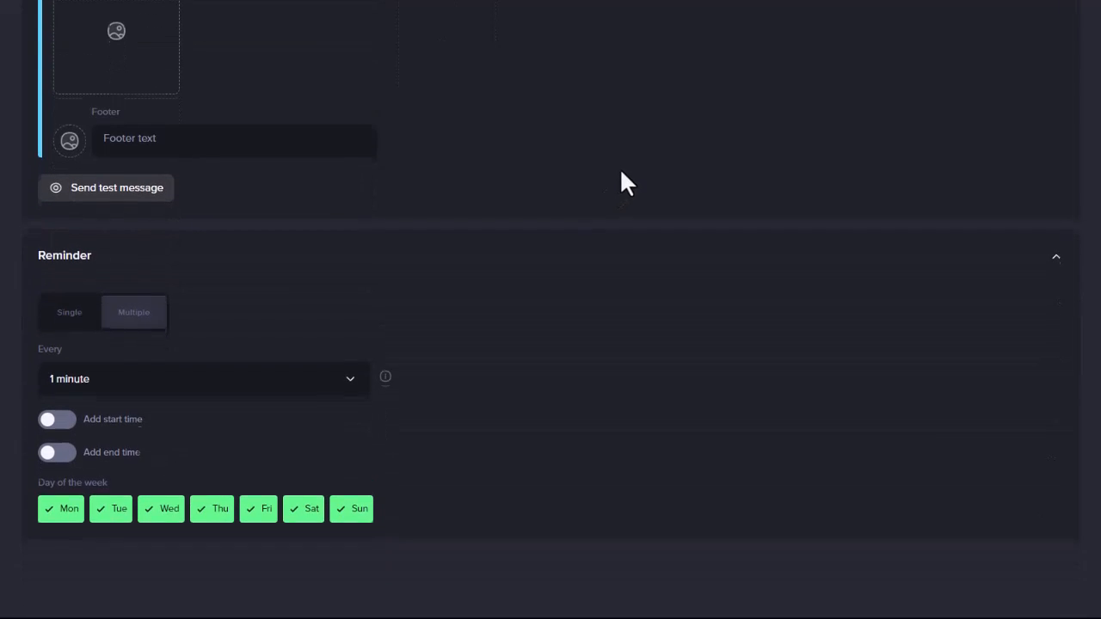
click(69, 312)
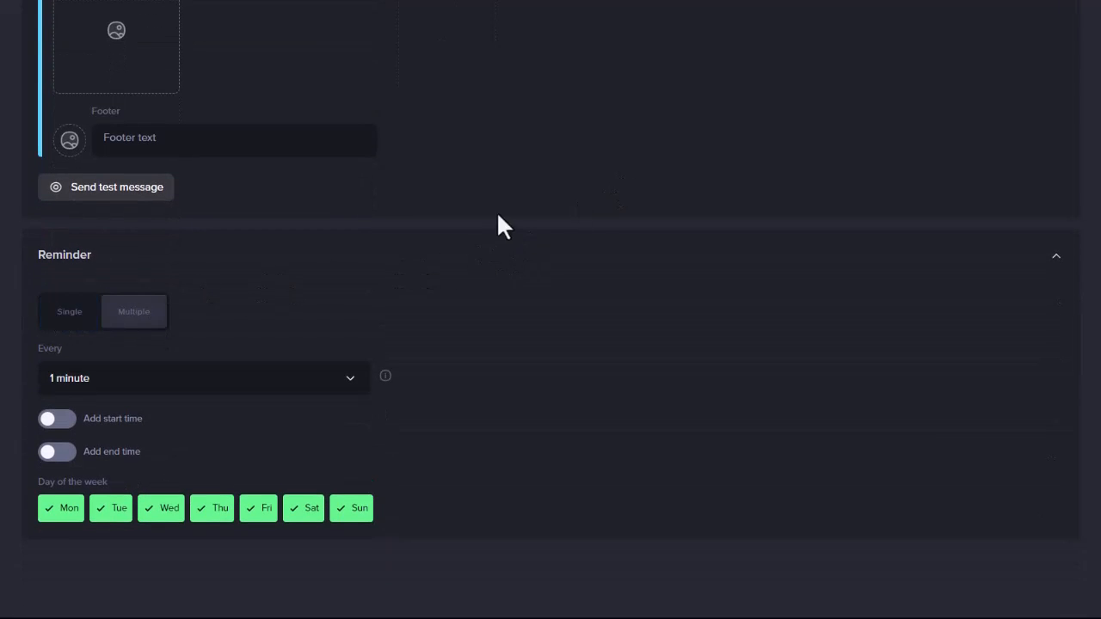
click(69, 312)
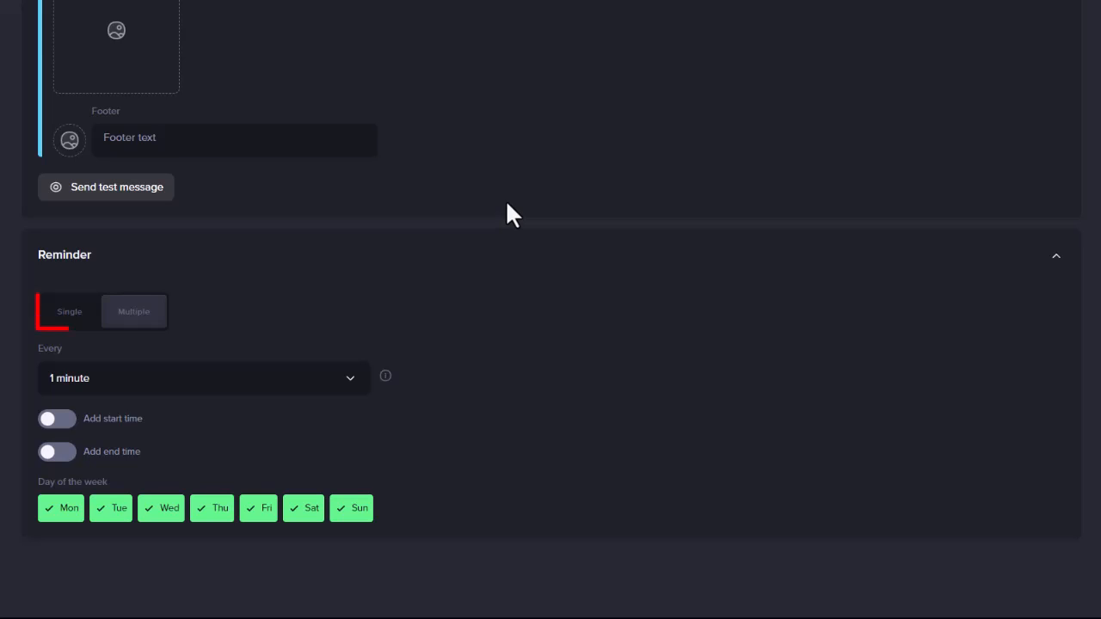
click(133, 312)
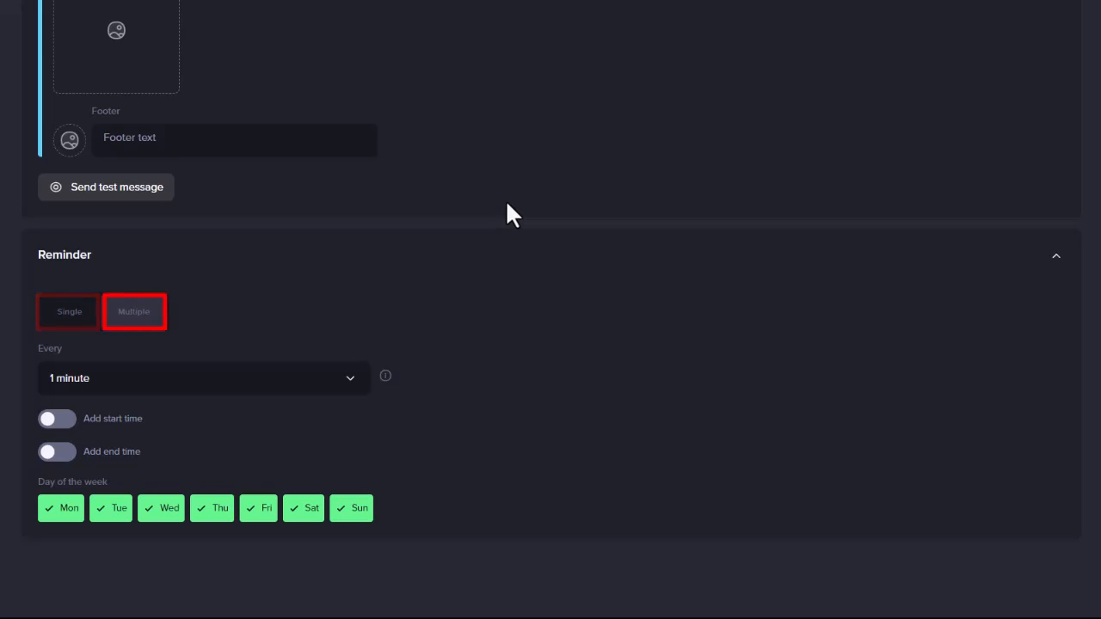
click(69, 312)
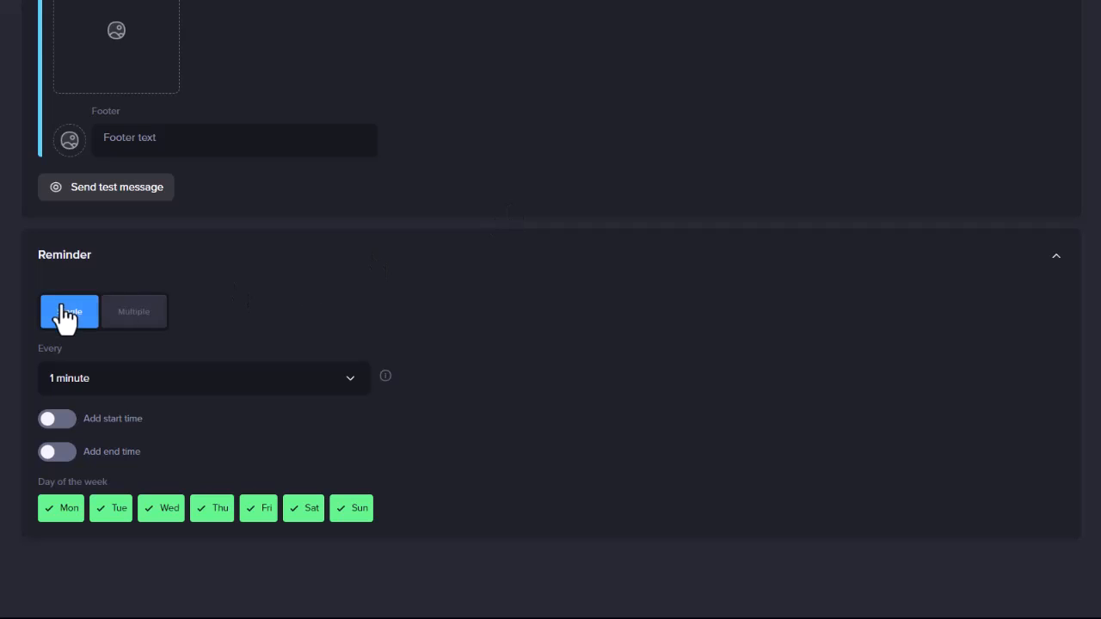
click(69, 311)
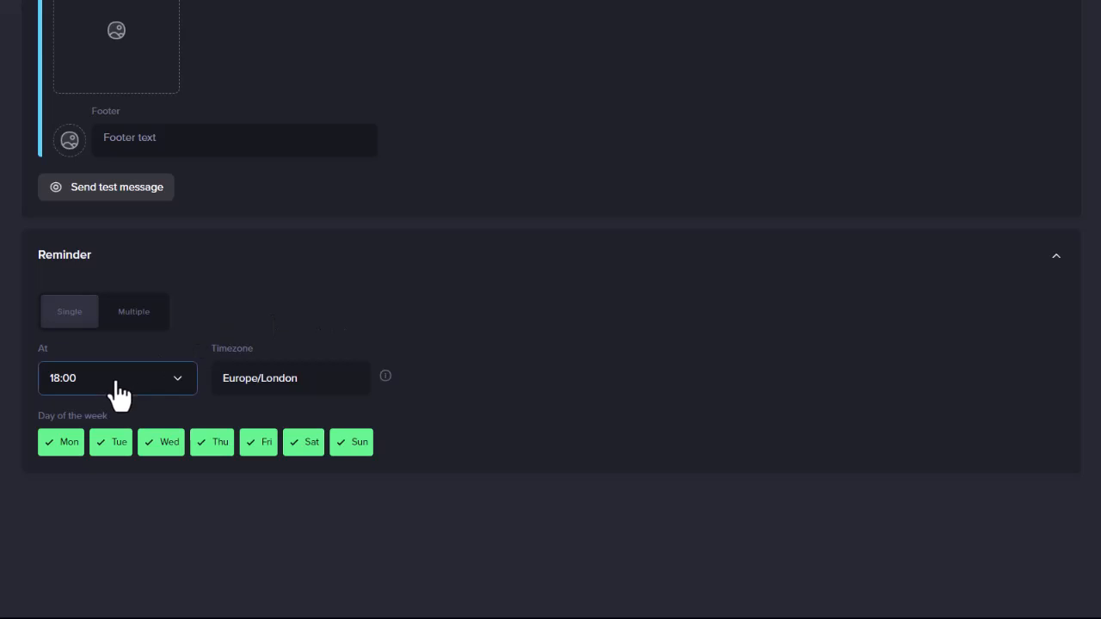
click(118, 377)
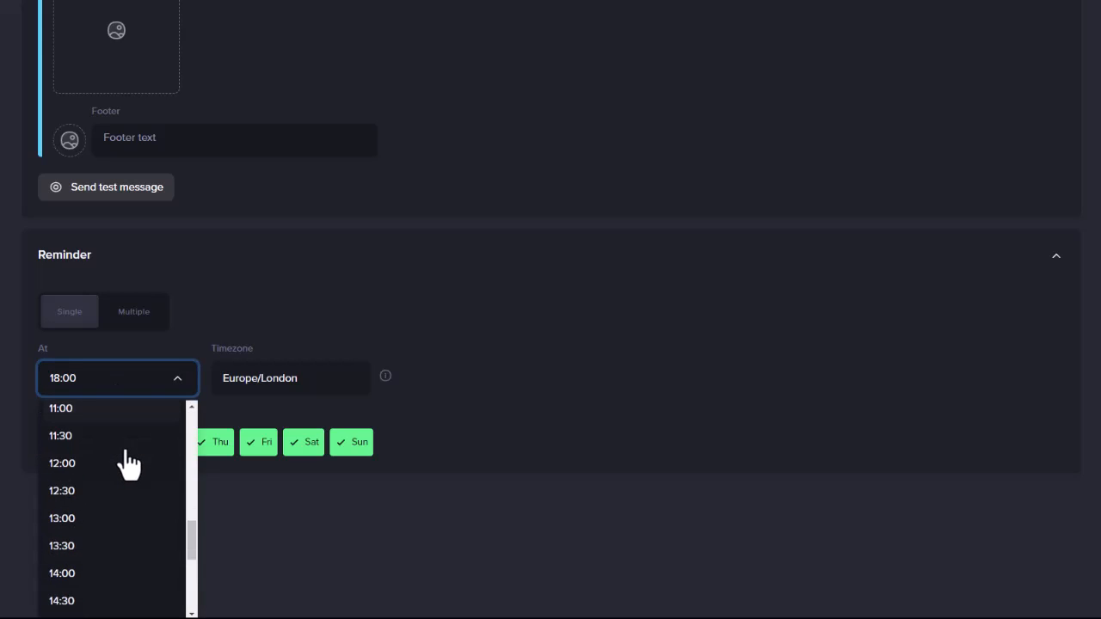
scroll(down, 3)
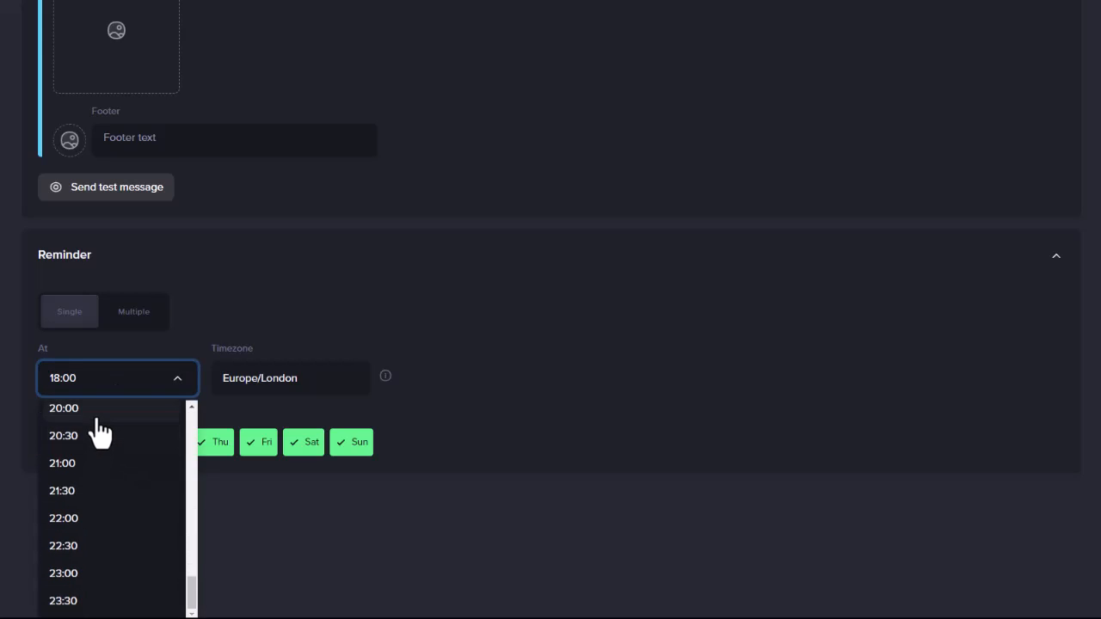
click(64, 408)
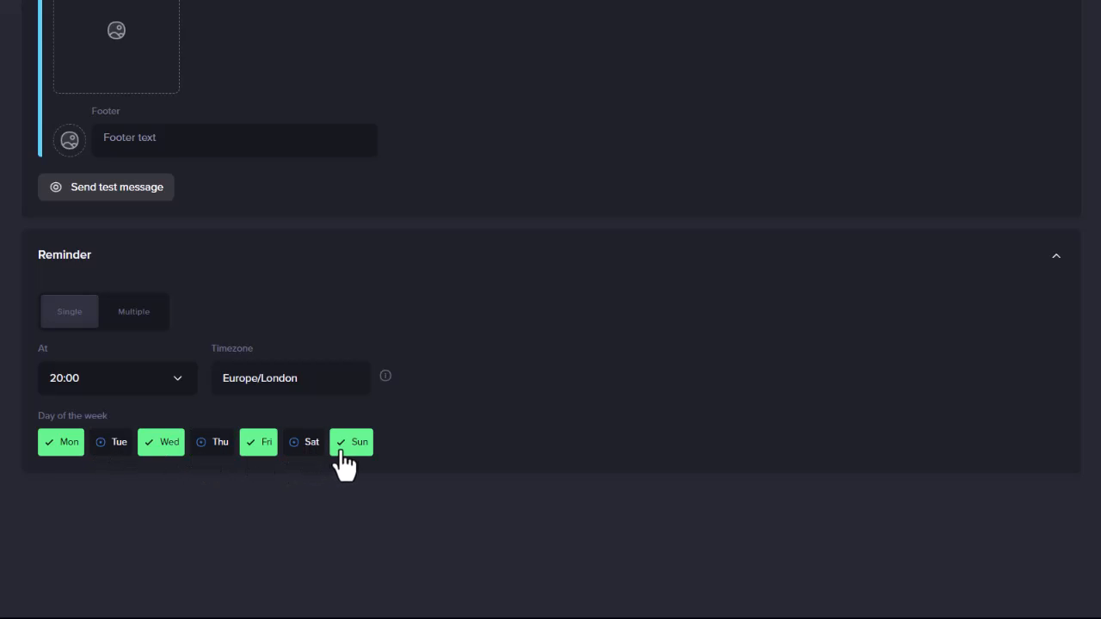
Untick Sunday from the reminder's days of the week.
click(351, 442)
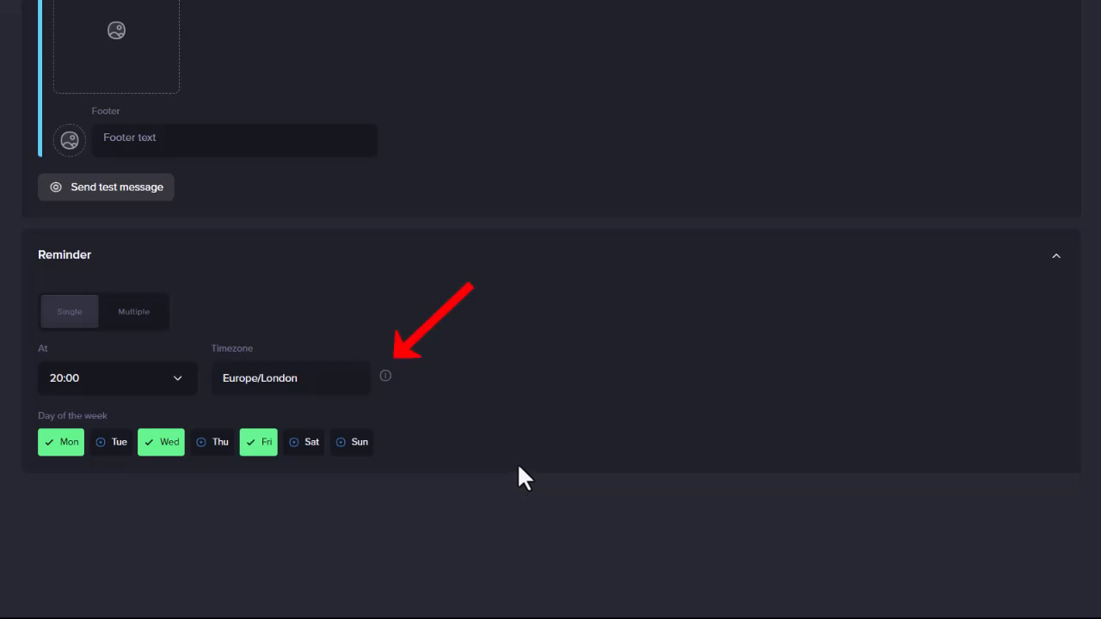
mouse_move(386, 376)
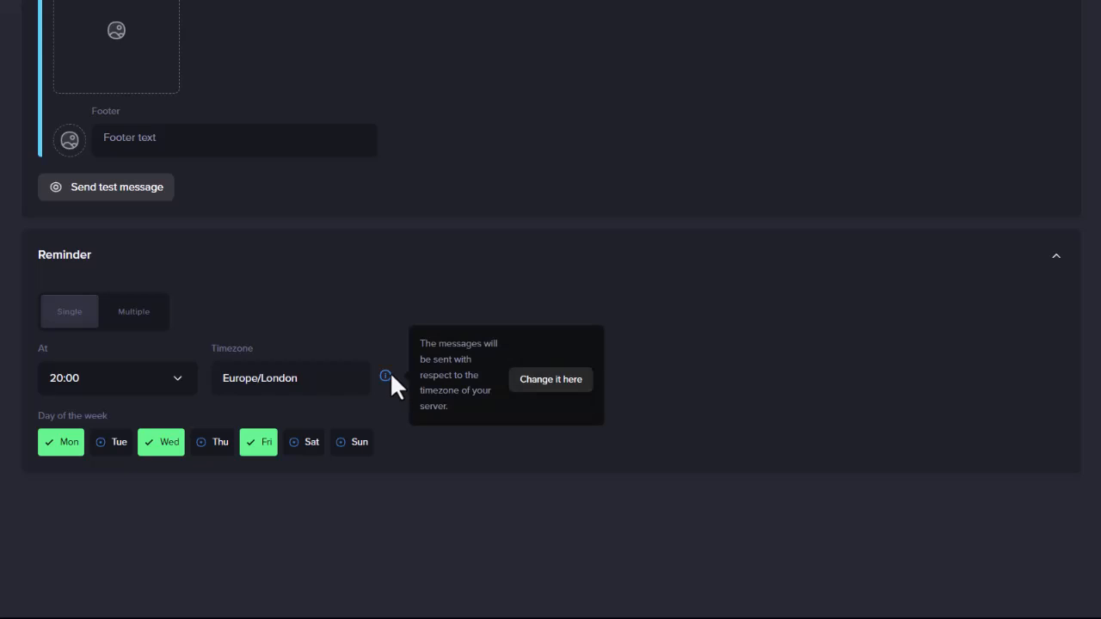
mouse_move(551, 387)
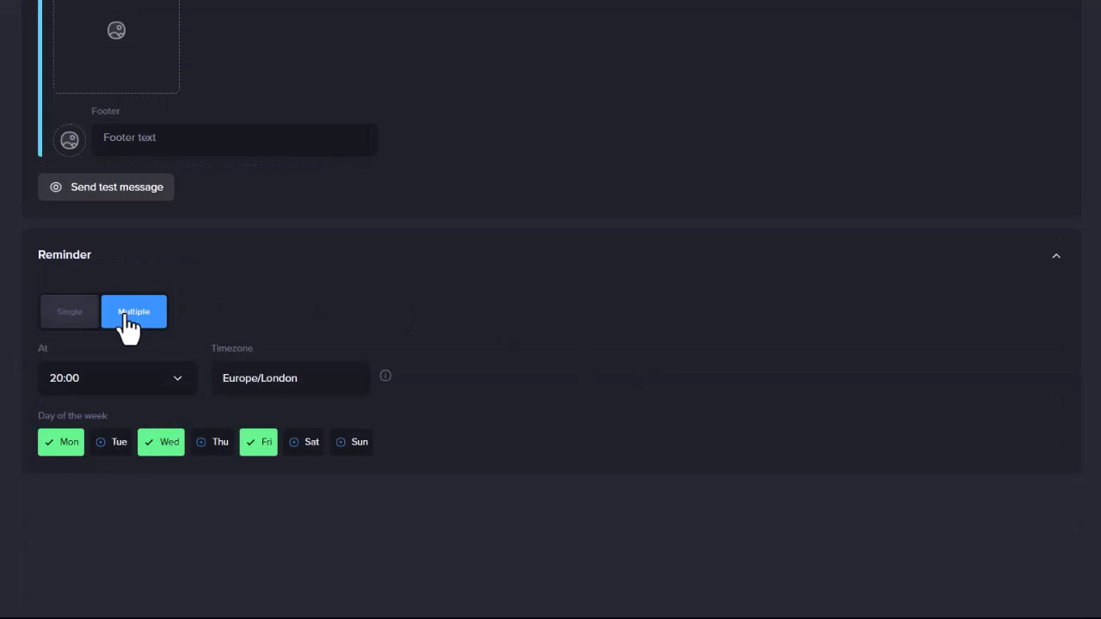
Make the reminder repeat with start and end times, then open Giveaway Reminder's options menu.
click(133, 311)
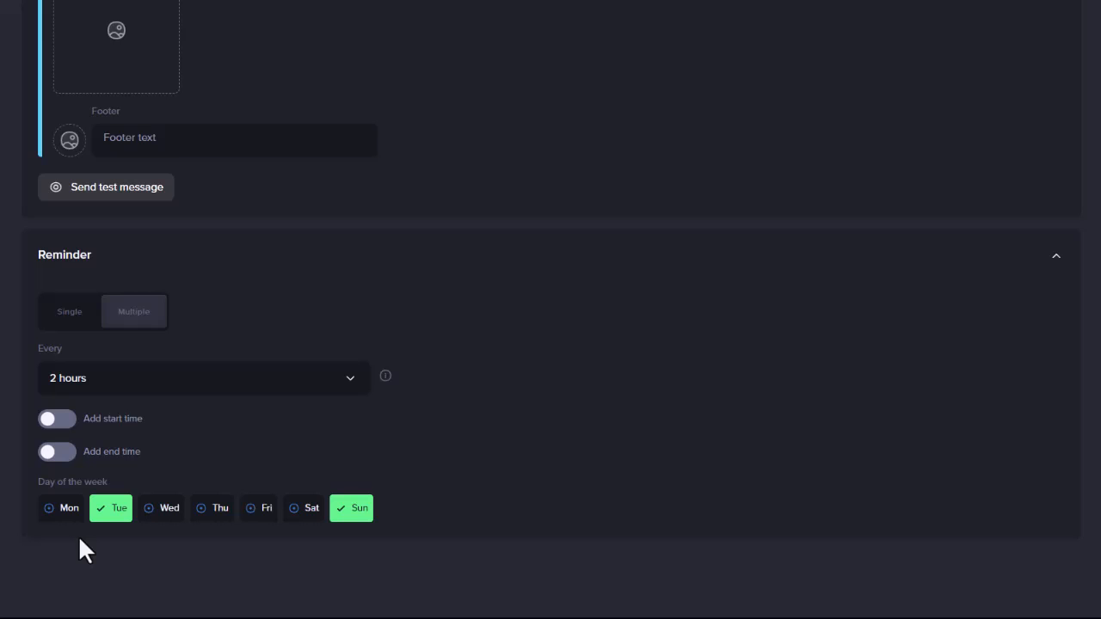
click(57, 419)
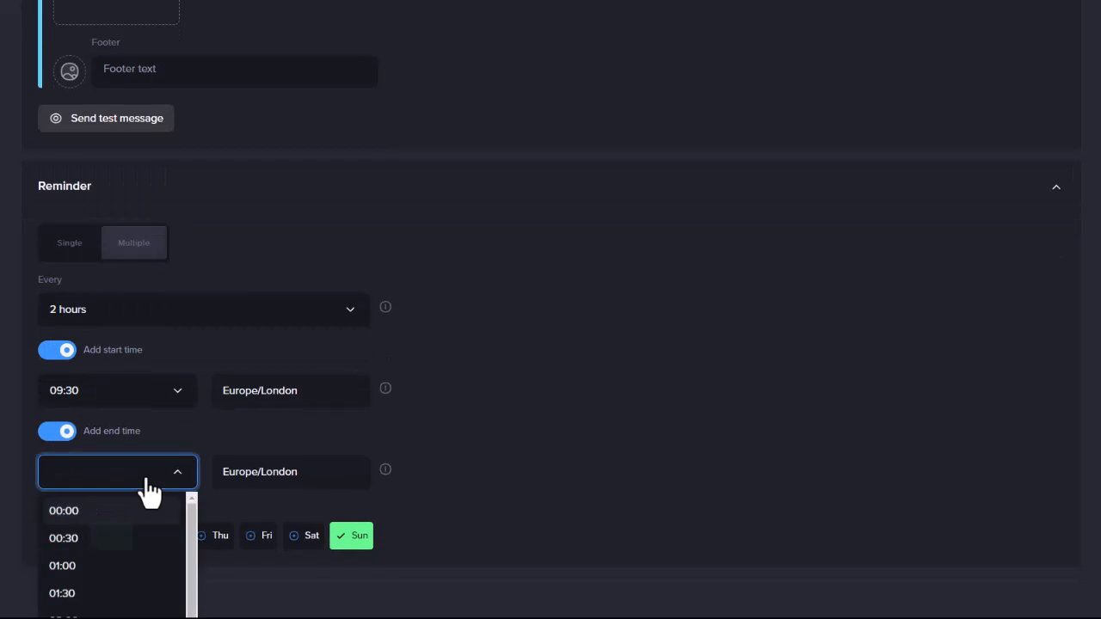
scroll(down, 3)
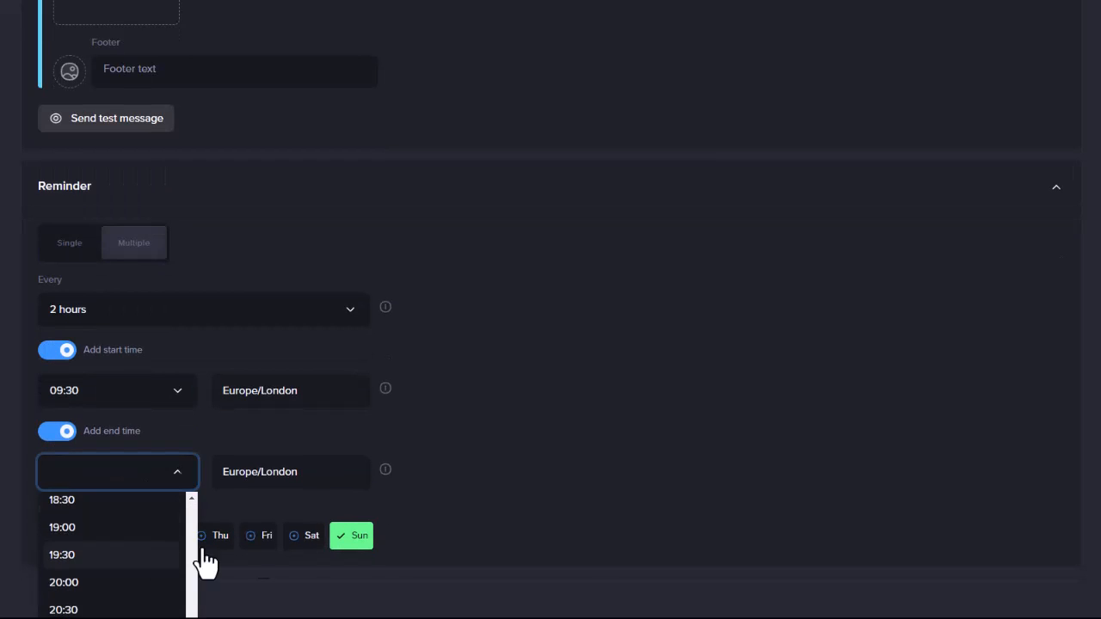
click(61, 555)
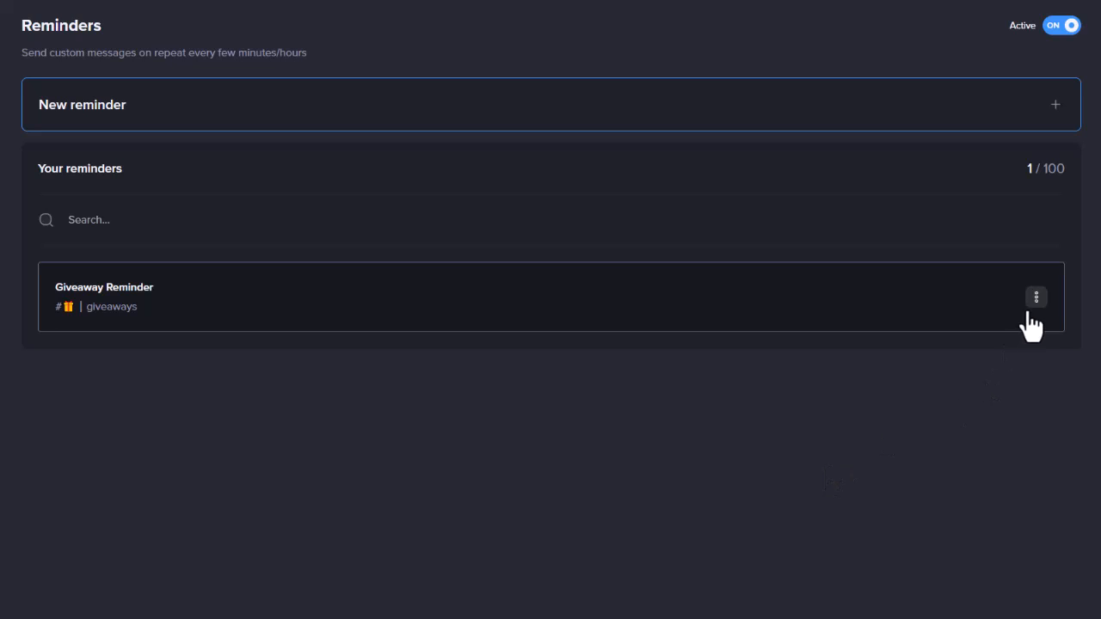
click(1036, 297)
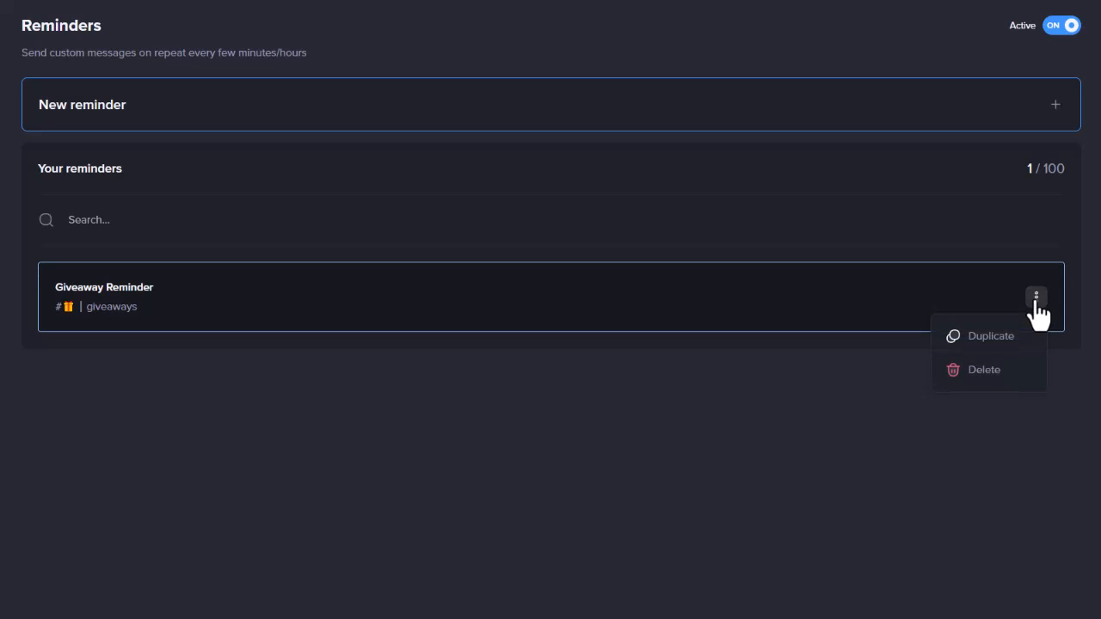